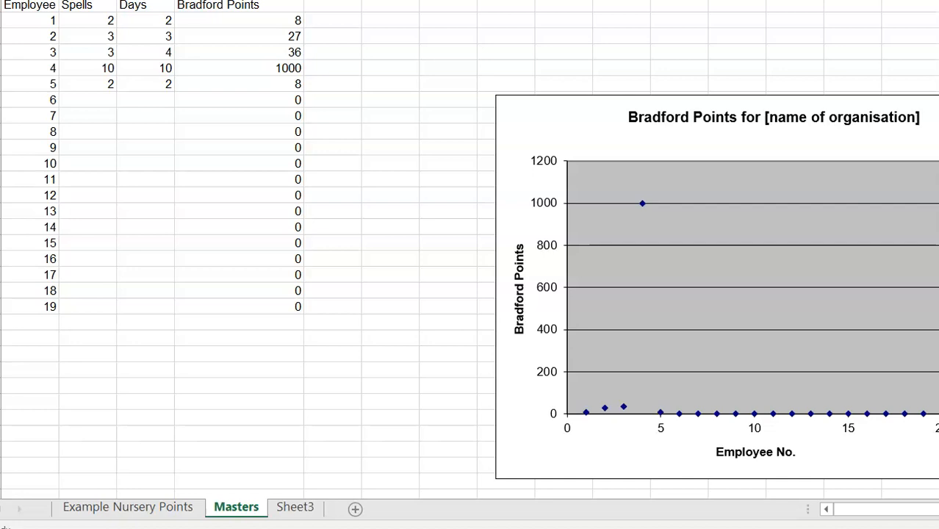
mouse_move(77, 312)
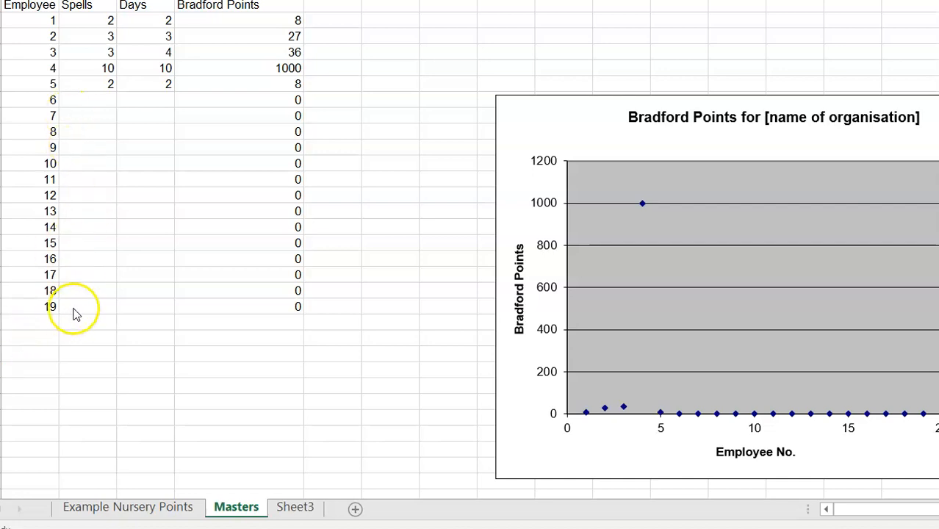
mouse_move(114, 136)
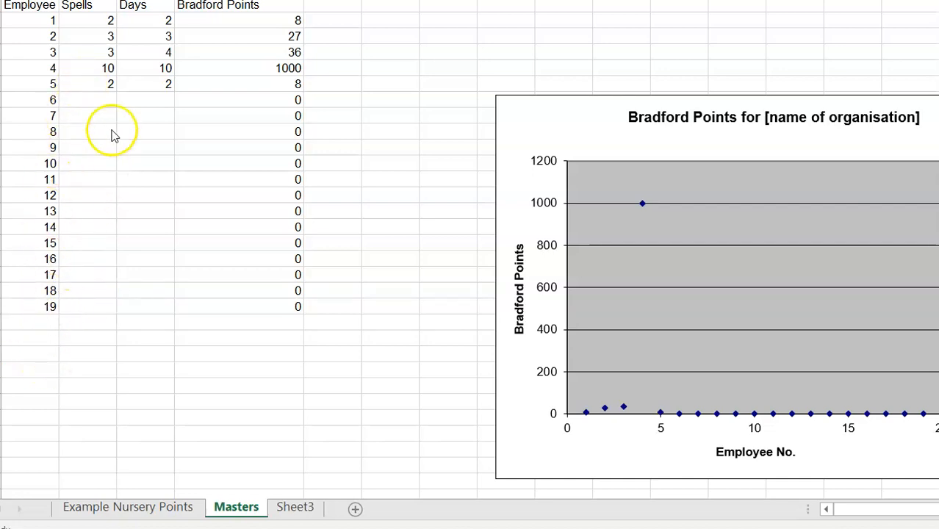
mouse_move(103, 37)
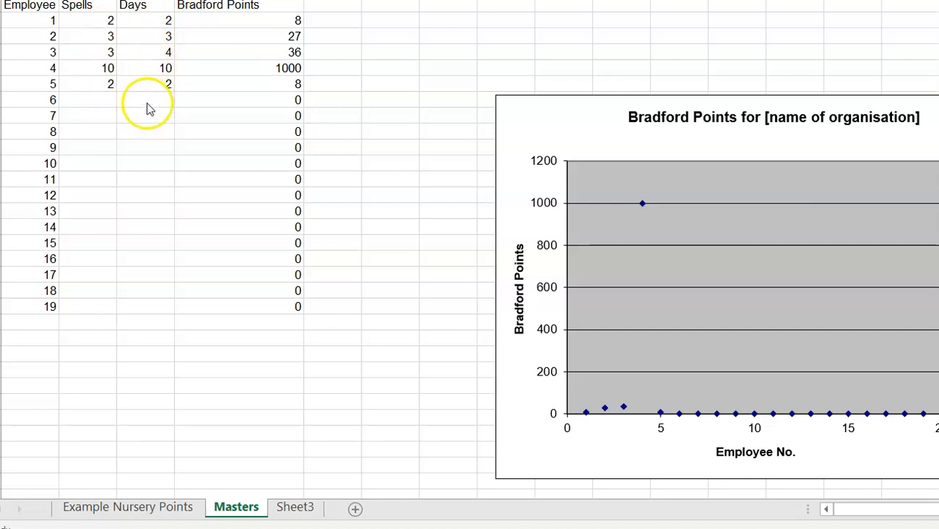
mouse_move(151, 83)
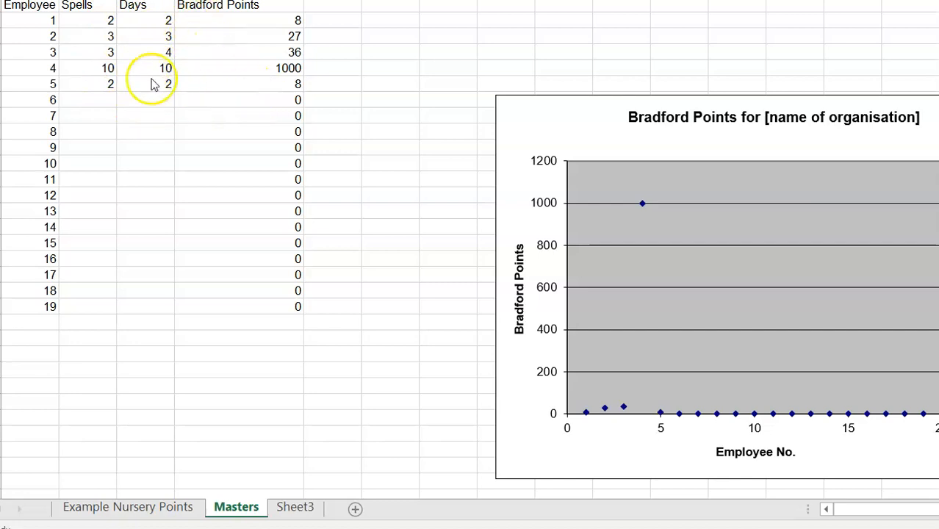
mouse_move(101, 107)
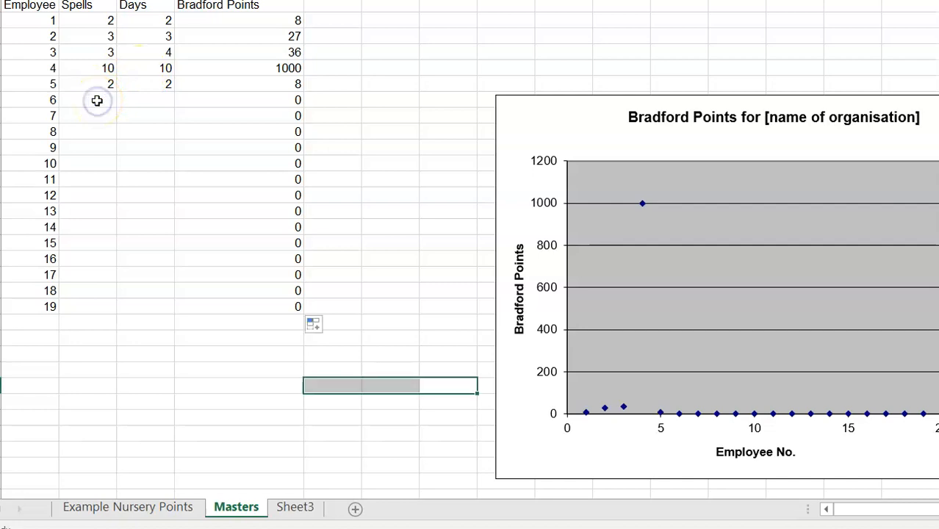
Enter 3 spells and 9 days for employee 6, yielding 81 Bradford Points on the chart.
type("3")
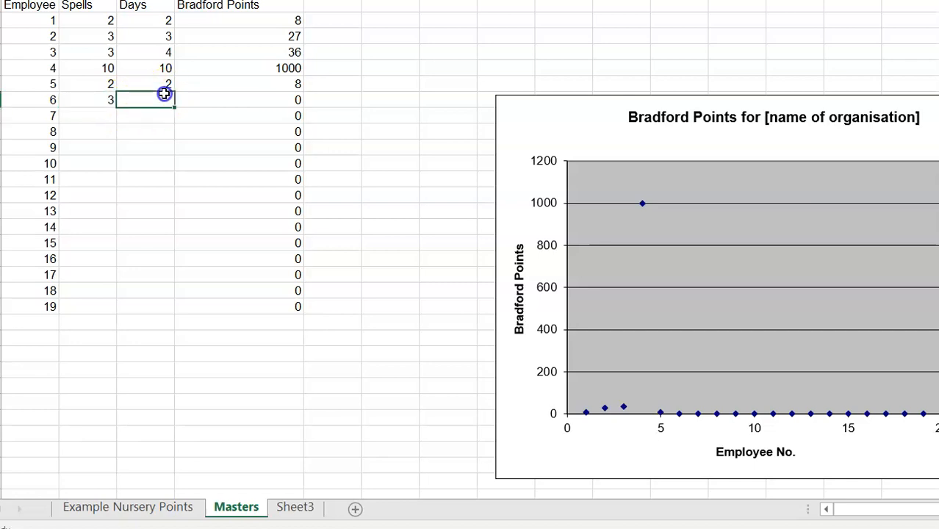
type("9")
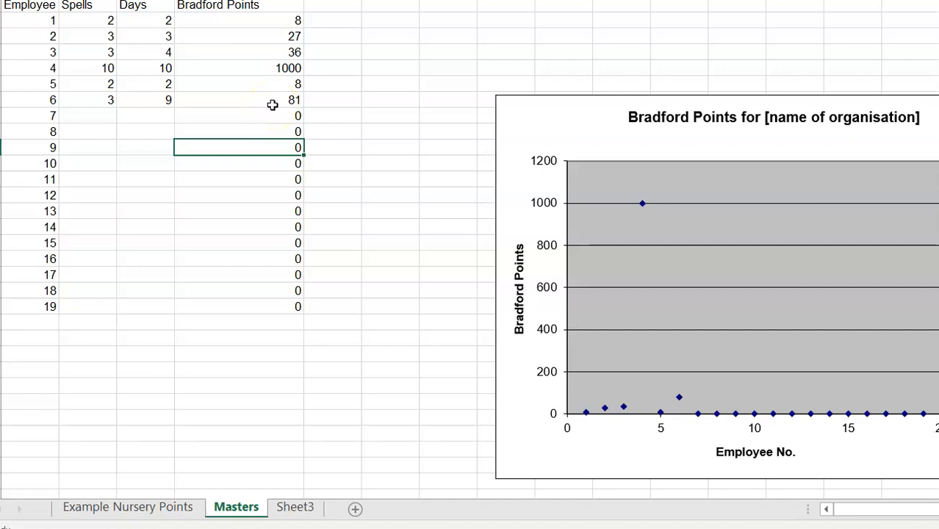
mouse_move(529, 124)
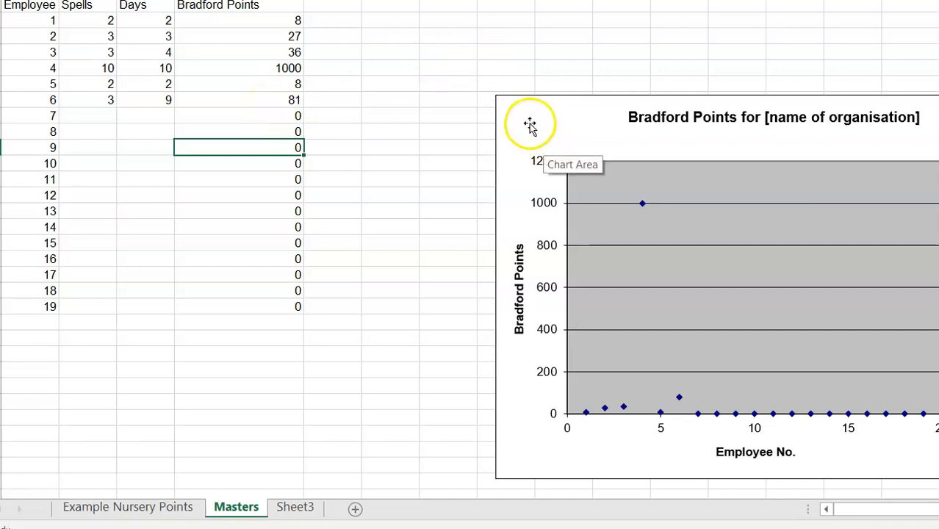
Drag the Bradford Points chart left so it sits beside the employee table.
left_click_drag(530, 123, 422, 79)
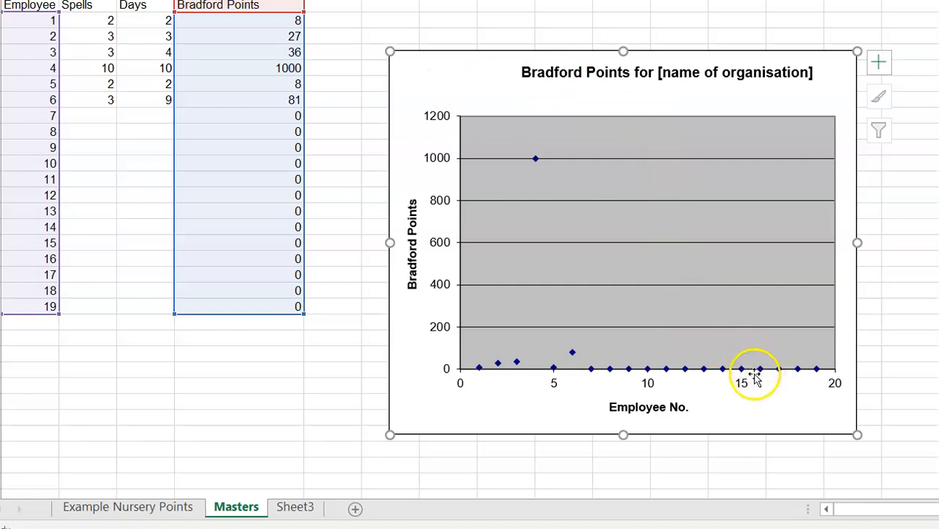
mouse_move(753, 253)
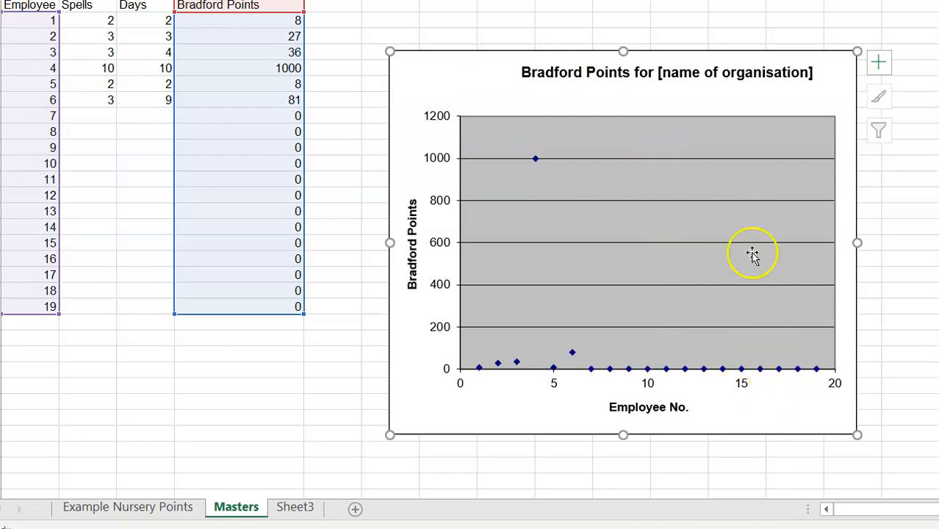
mouse_move(697, 300)
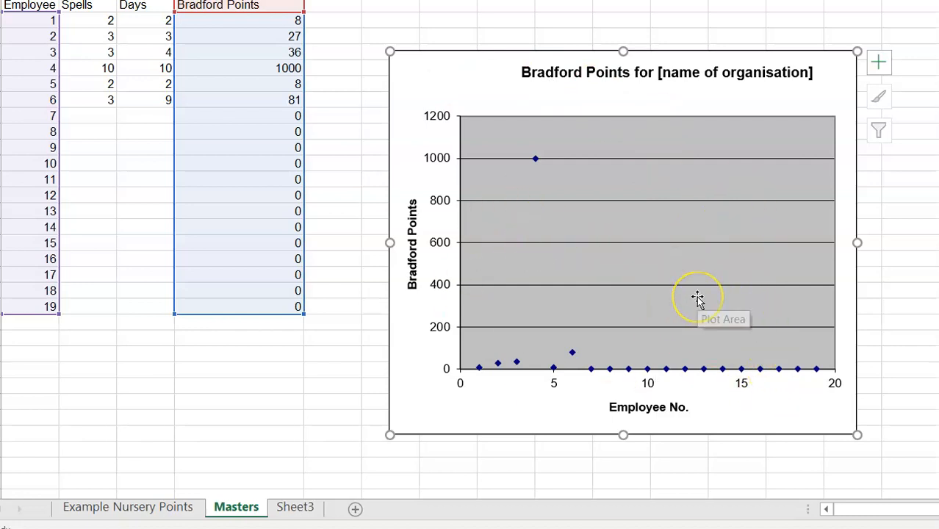
mouse_move(583, 298)
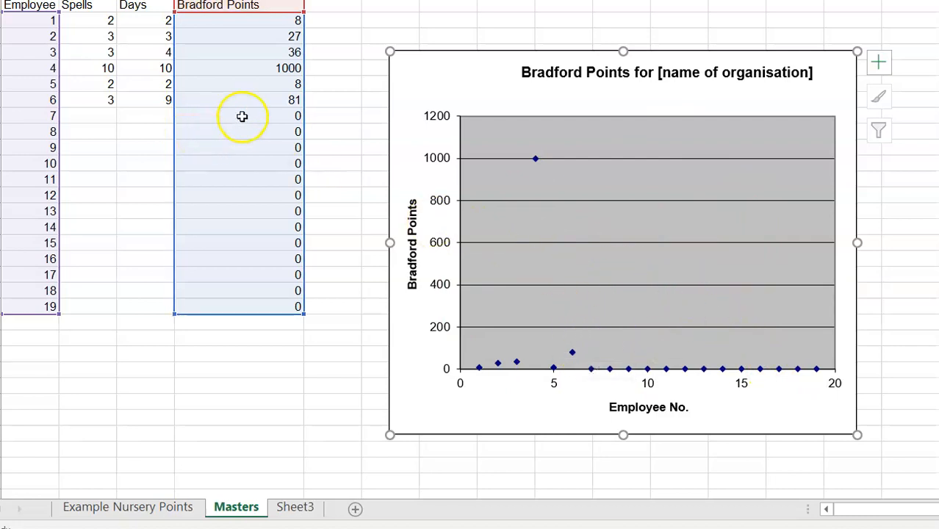
mouse_move(156, 71)
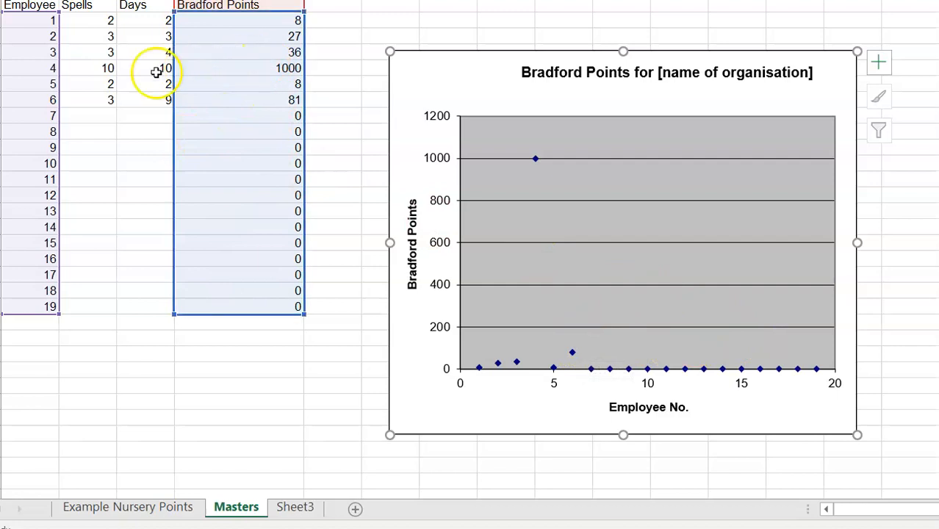
mouse_move(527, 180)
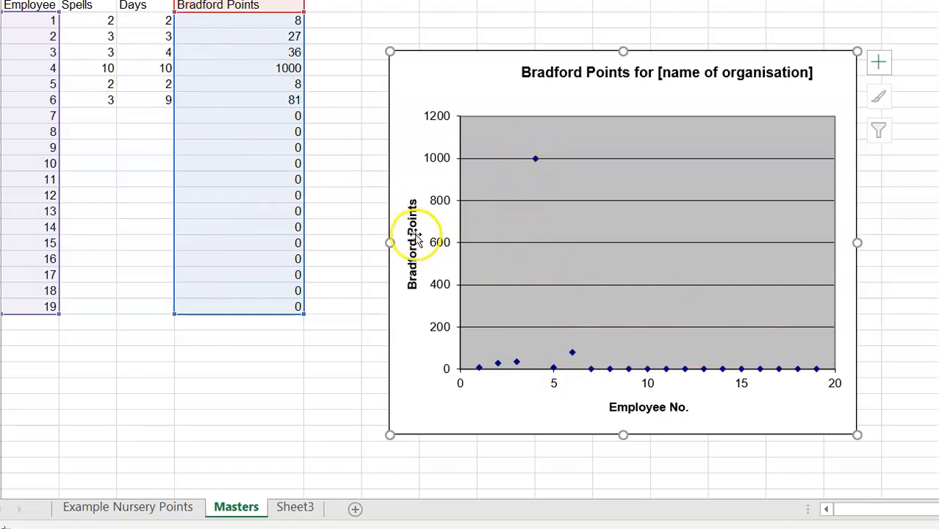
mouse_move(119, 130)
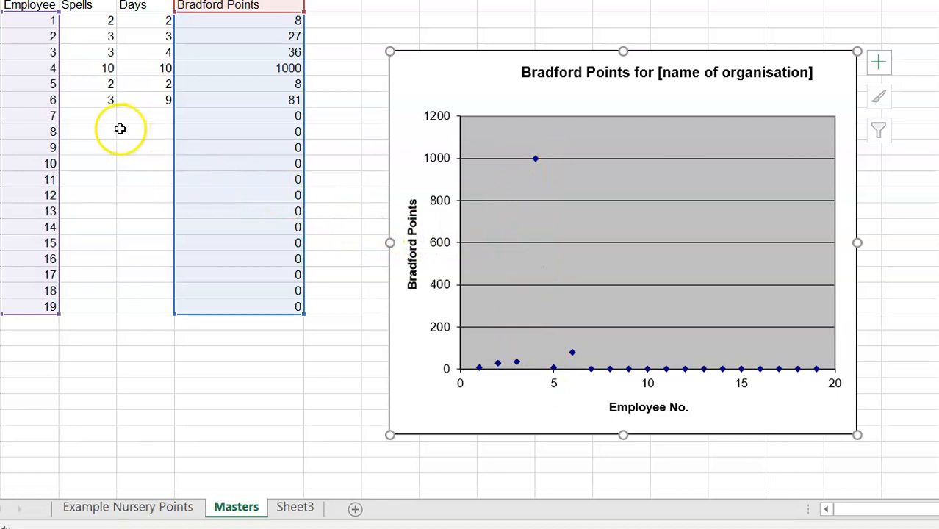
mouse_move(112, 117)
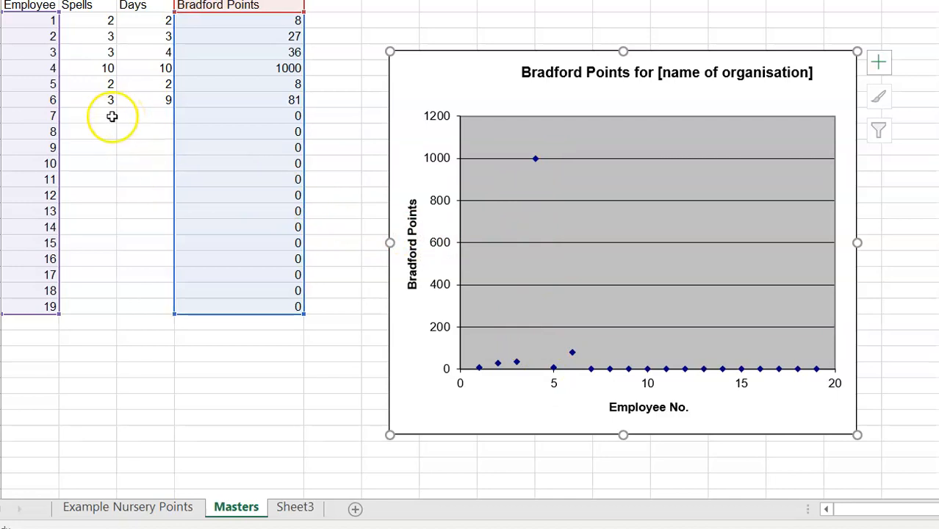
left_click(103, 116)
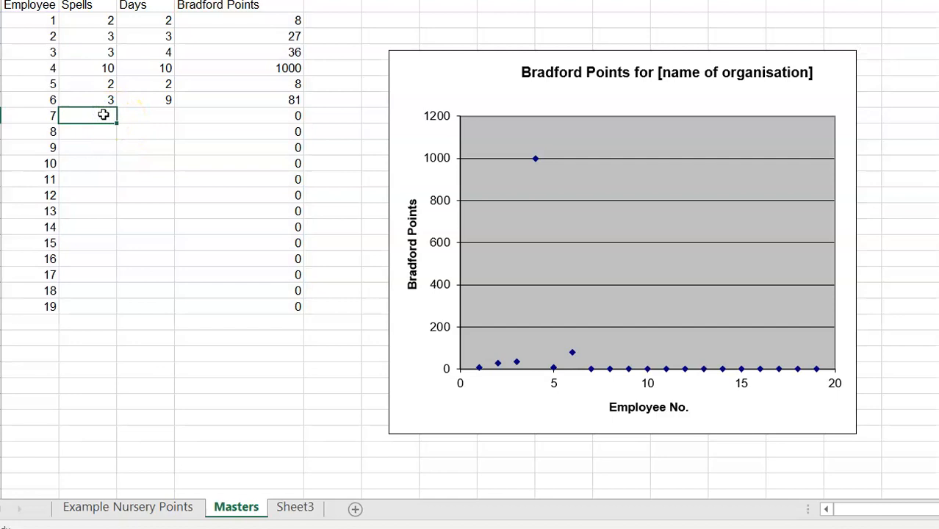
type("8")
left_click(146, 116)
type("10")
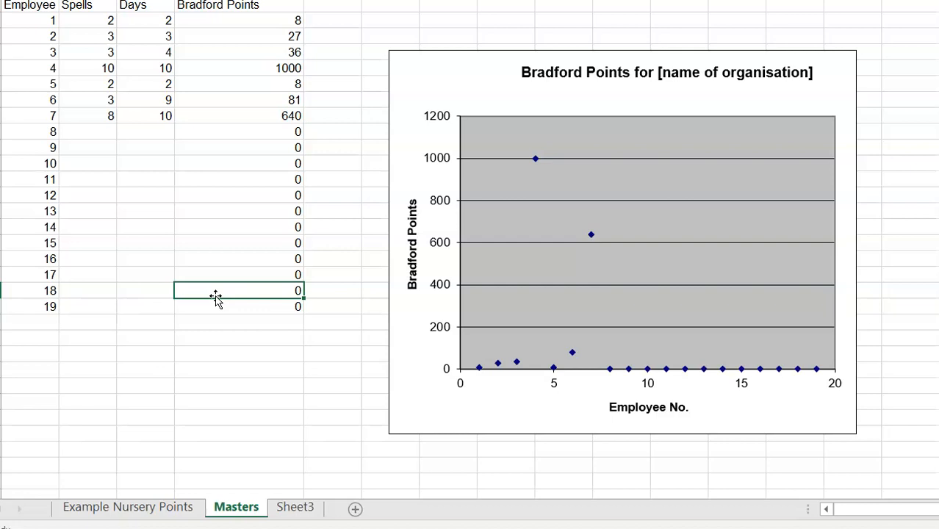
mouse_move(468, 342)
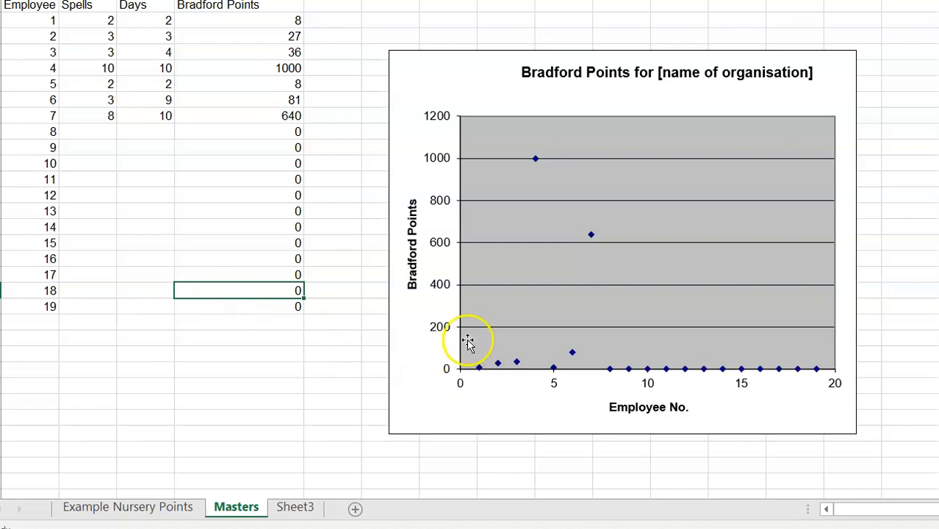
mouse_move(704, 340)
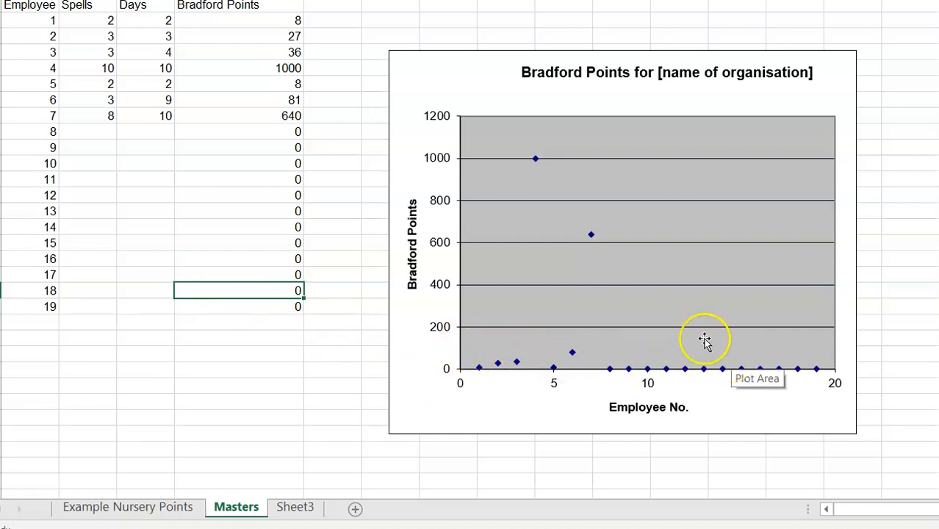
mouse_move(500, 373)
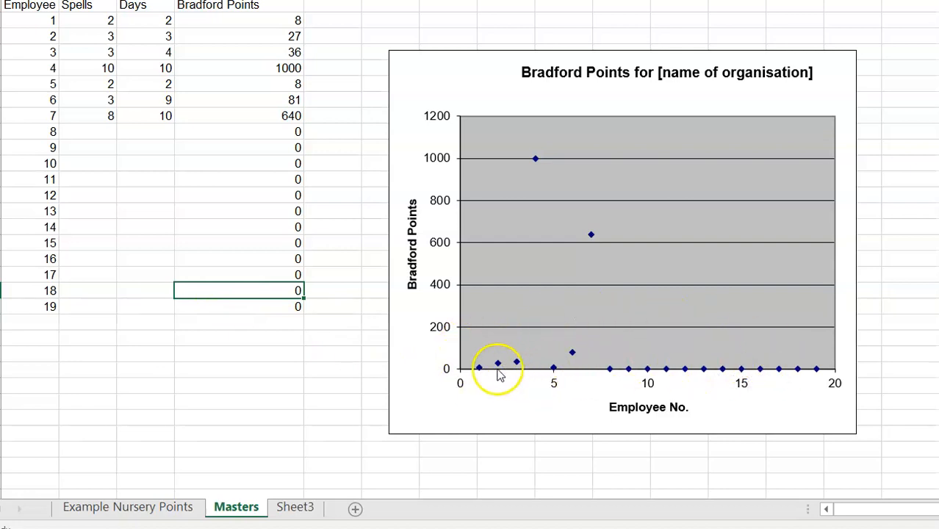
mouse_move(603, 304)
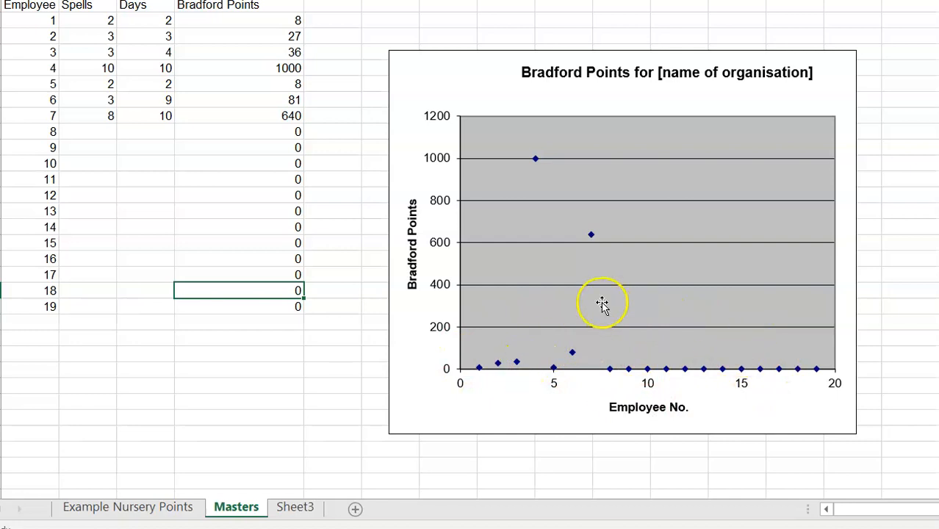
mouse_move(724, 371)
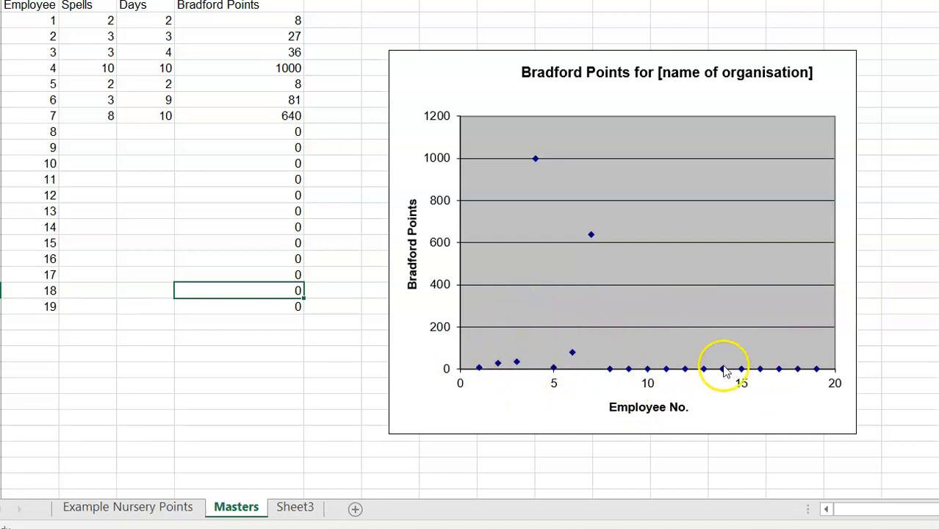
mouse_move(563, 368)
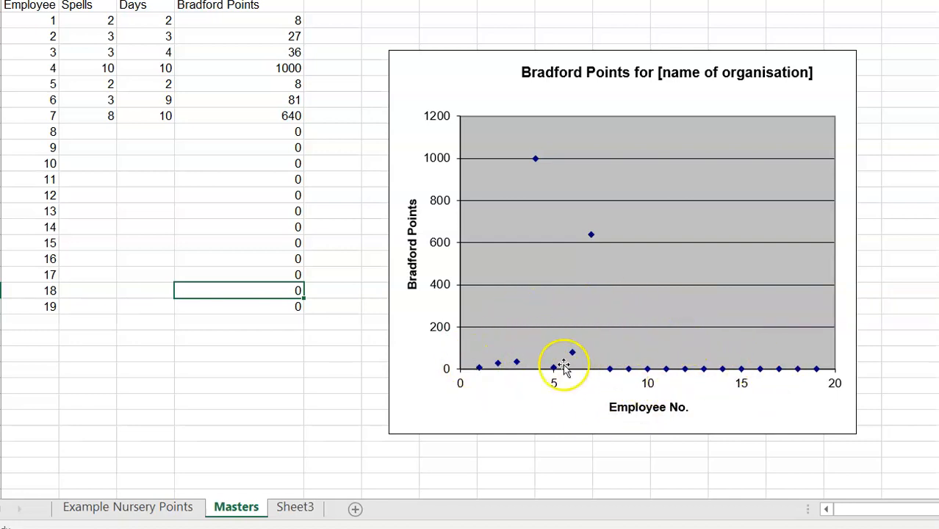
mouse_move(713, 350)
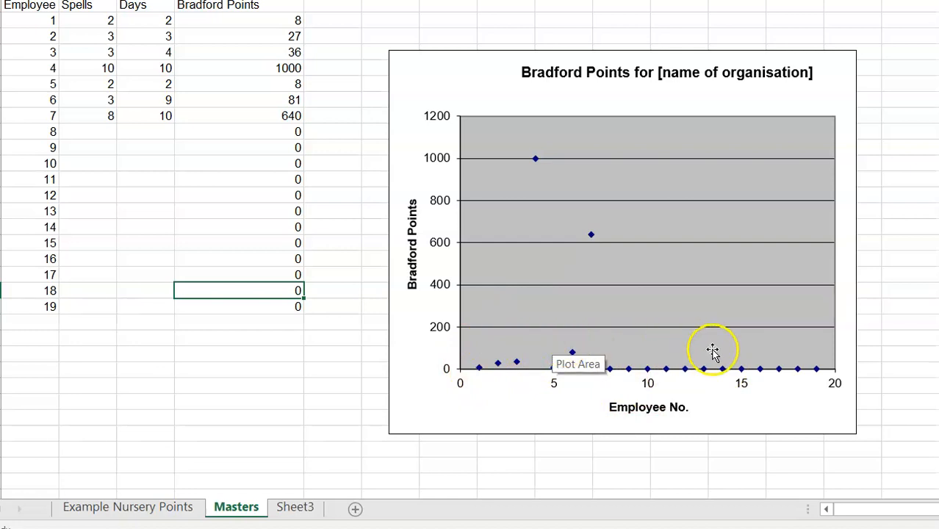
mouse_move(740, 401)
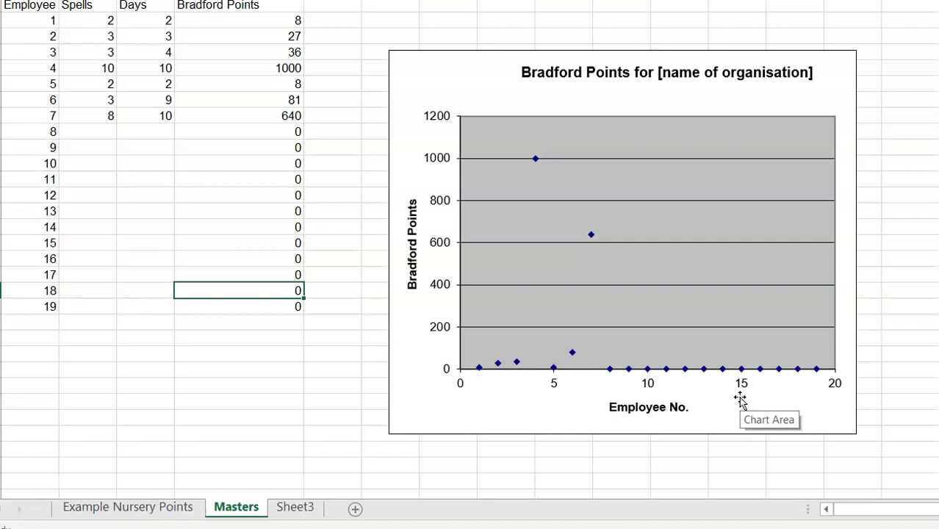
mouse_move(695, 261)
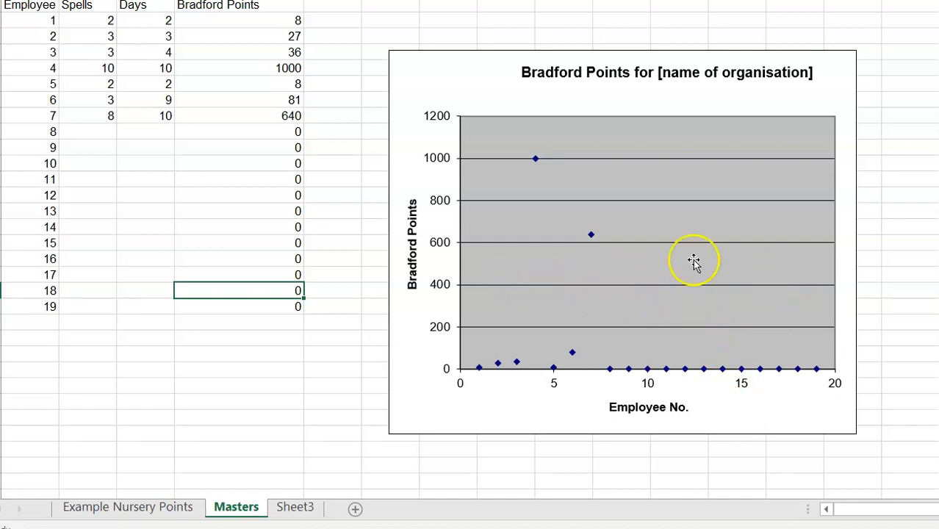
mouse_move(452, 250)
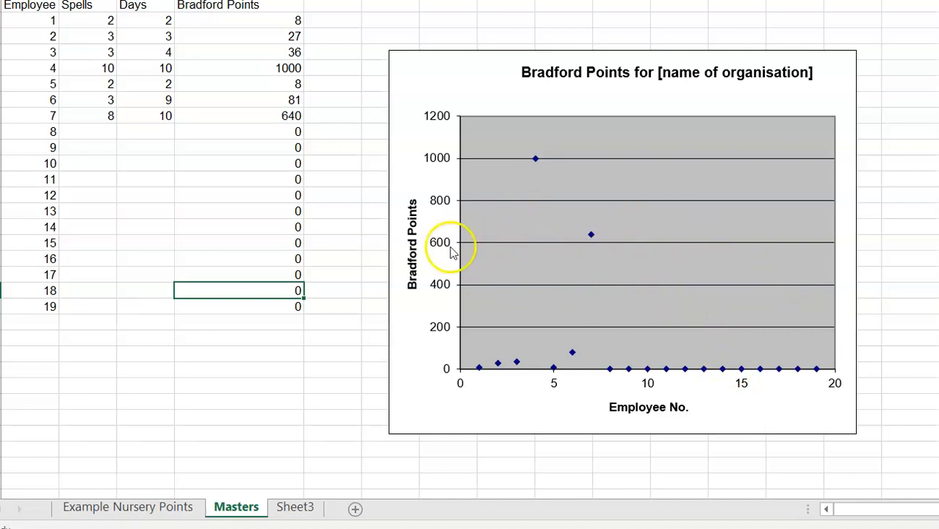
mouse_move(566, 282)
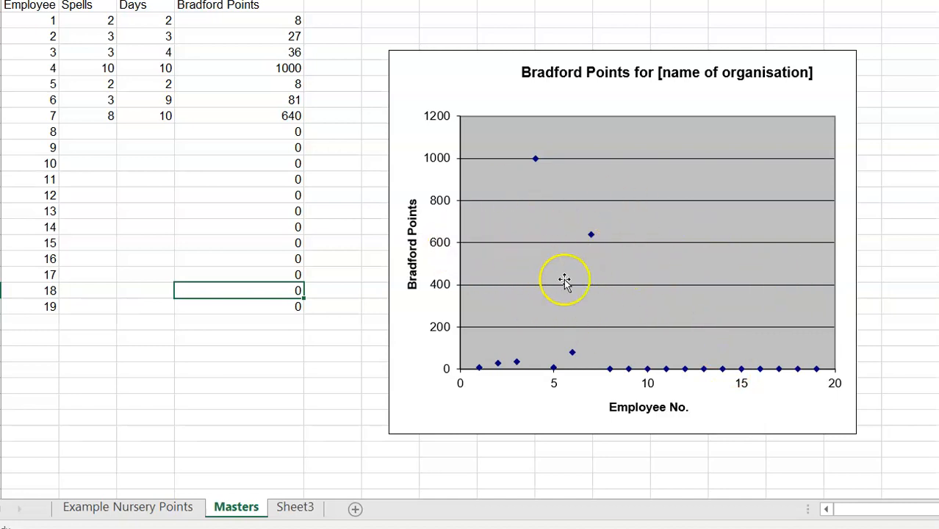
mouse_move(581, 279)
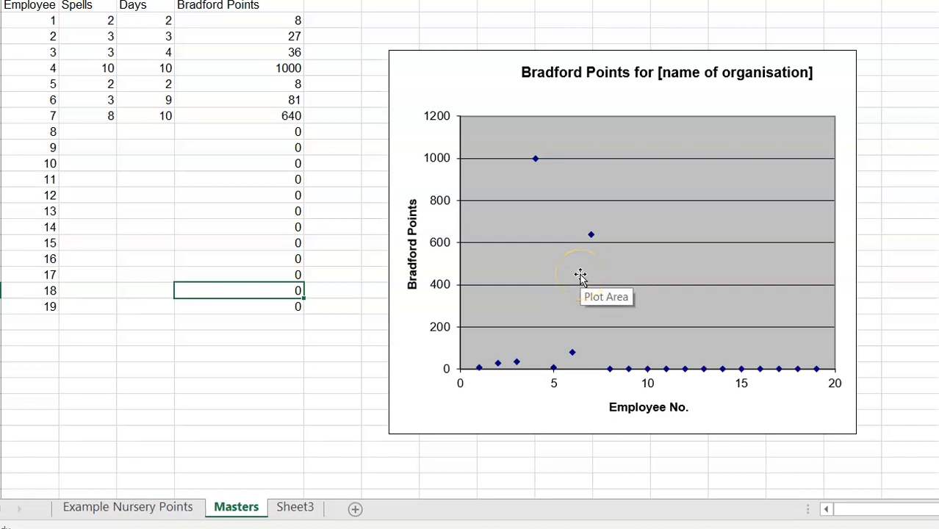
mouse_move(640, 257)
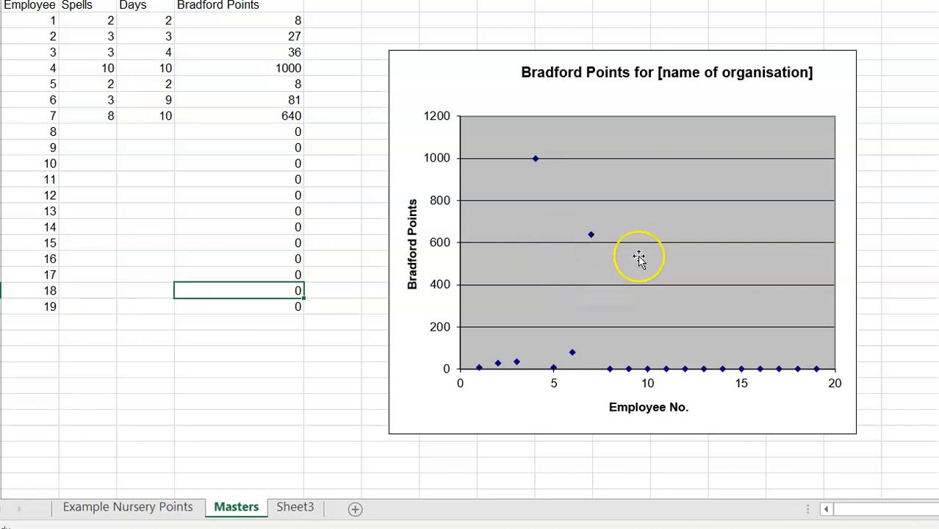
mouse_move(552, 248)
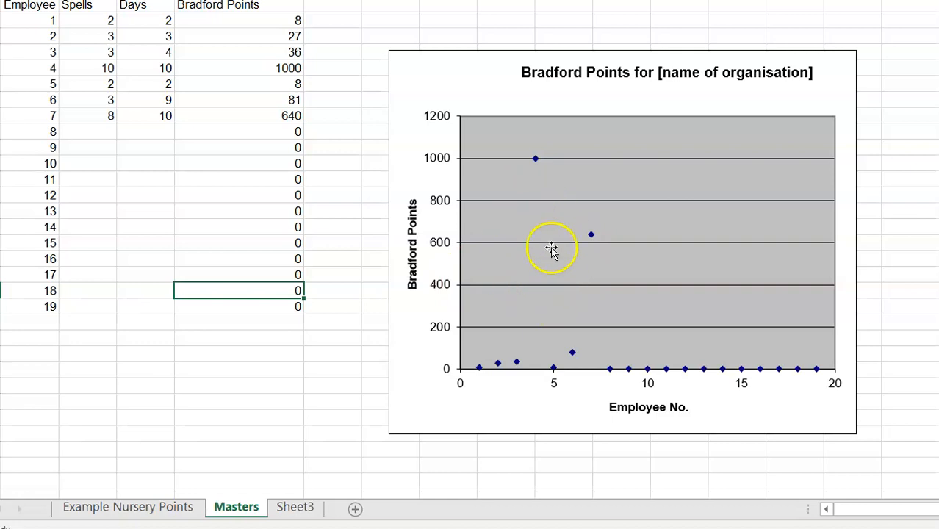
mouse_move(562, 296)
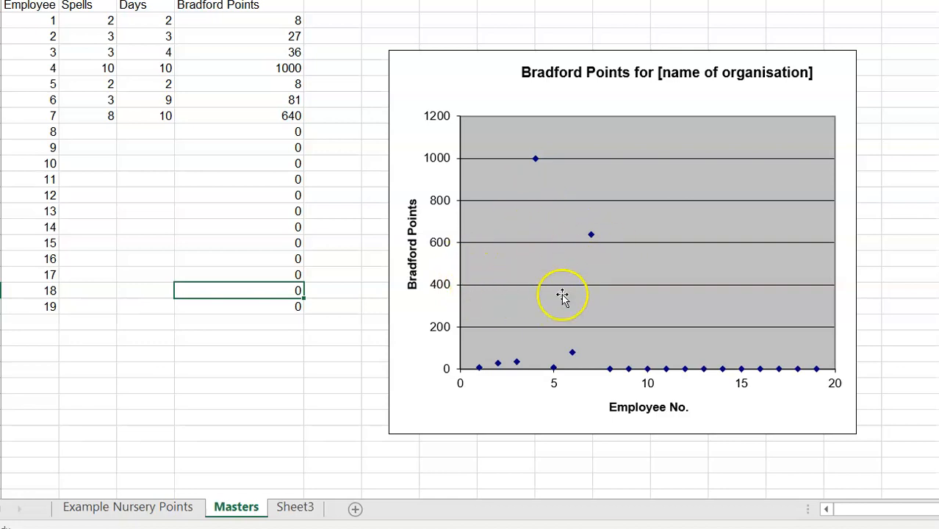
mouse_move(586, 222)
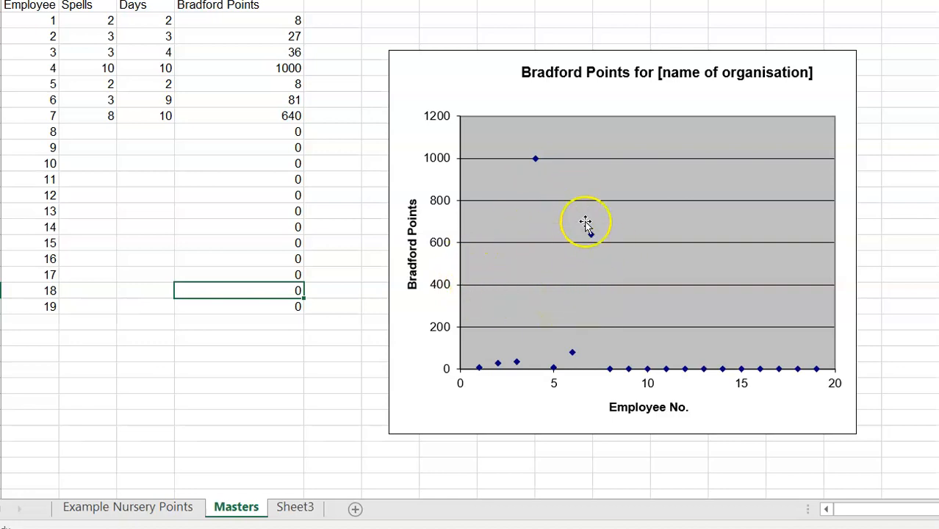
mouse_move(602, 274)
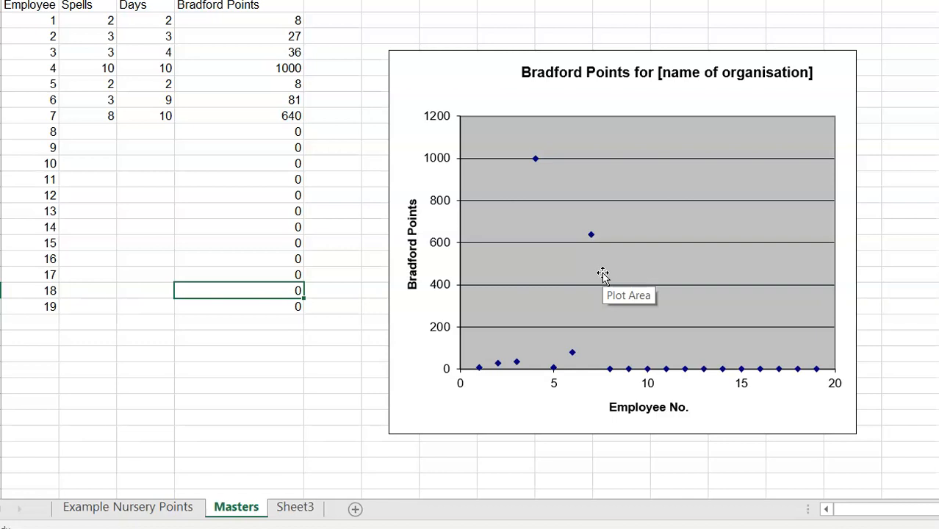
mouse_move(603, 276)
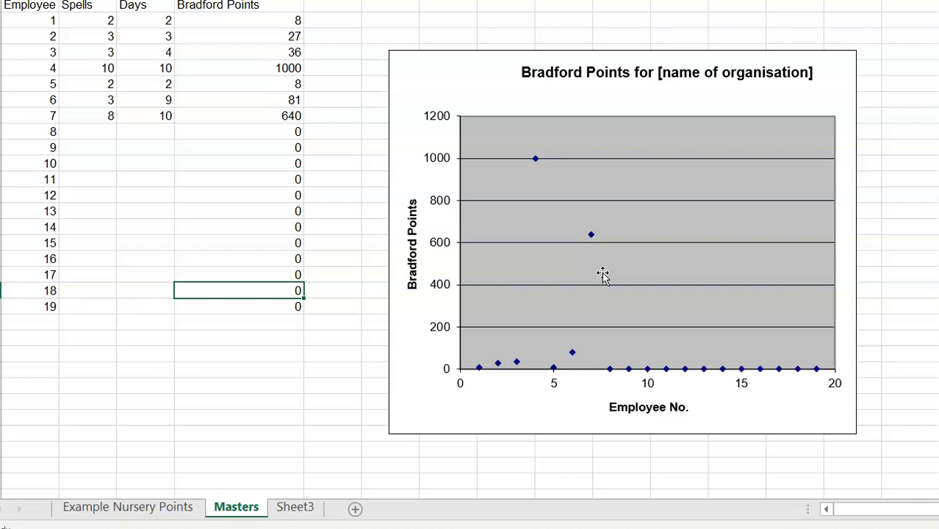
mouse_move(542, 211)
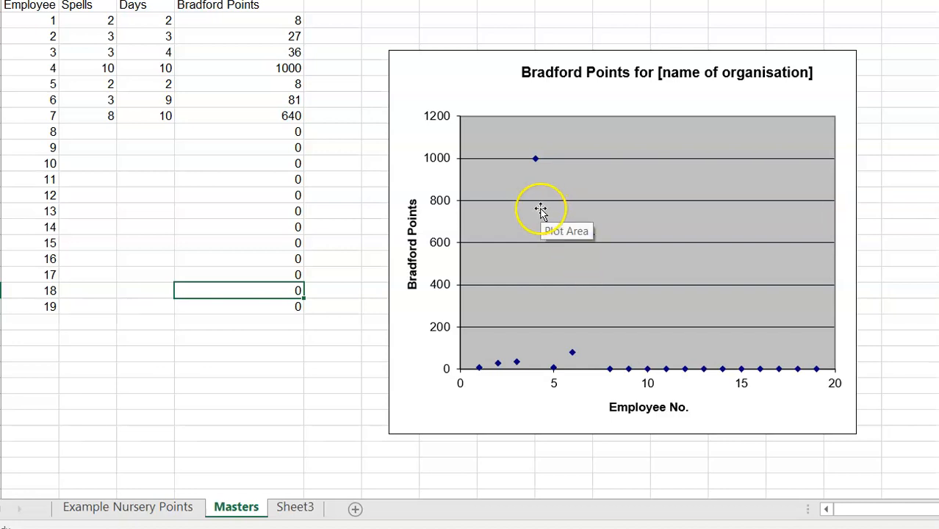
mouse_move(524, 160)
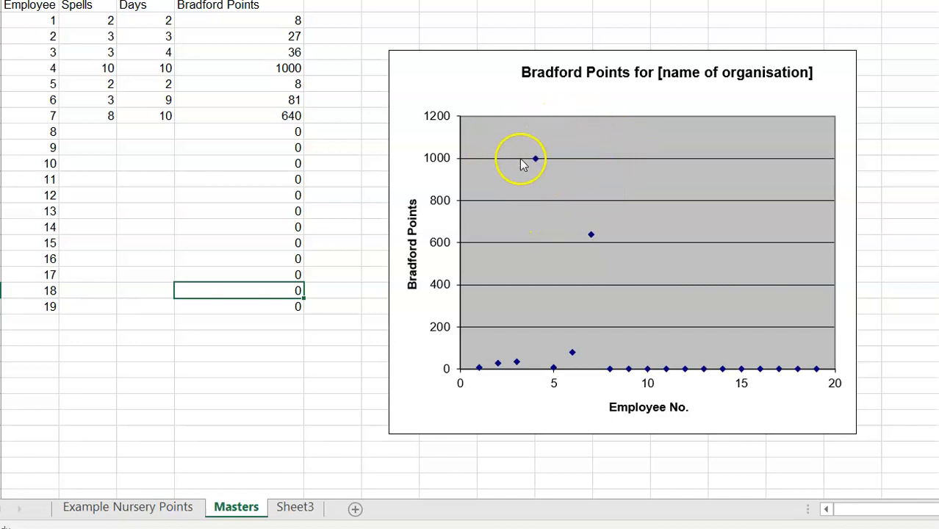
mouse_move(737, 133)
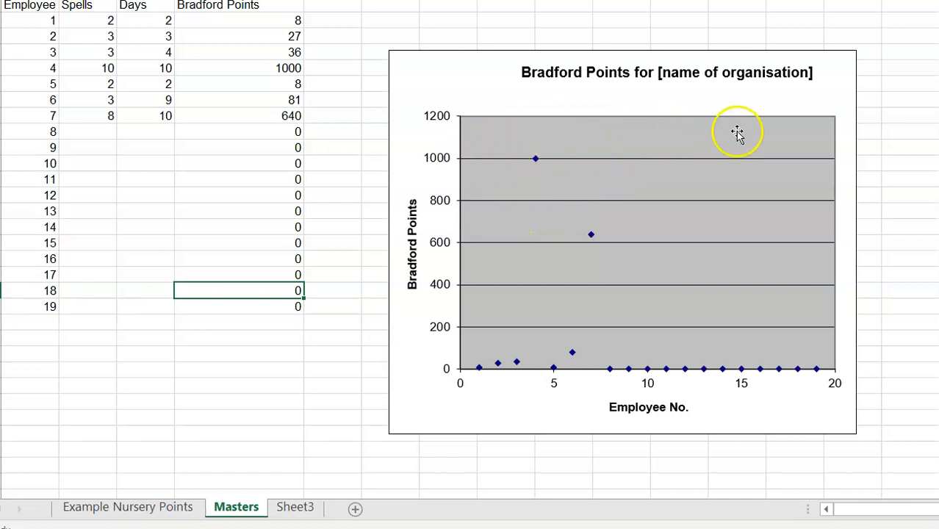
mouse_move(624, 129)
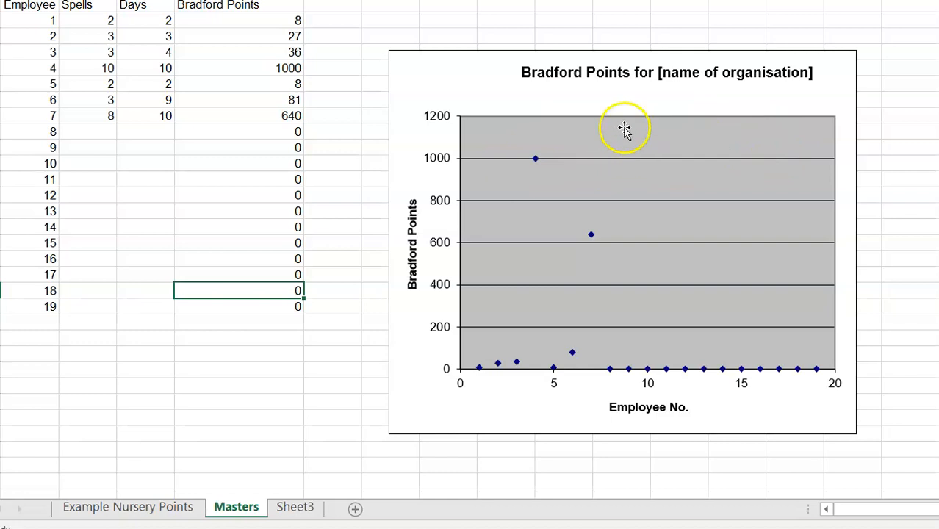
mouse_move(500, 347)
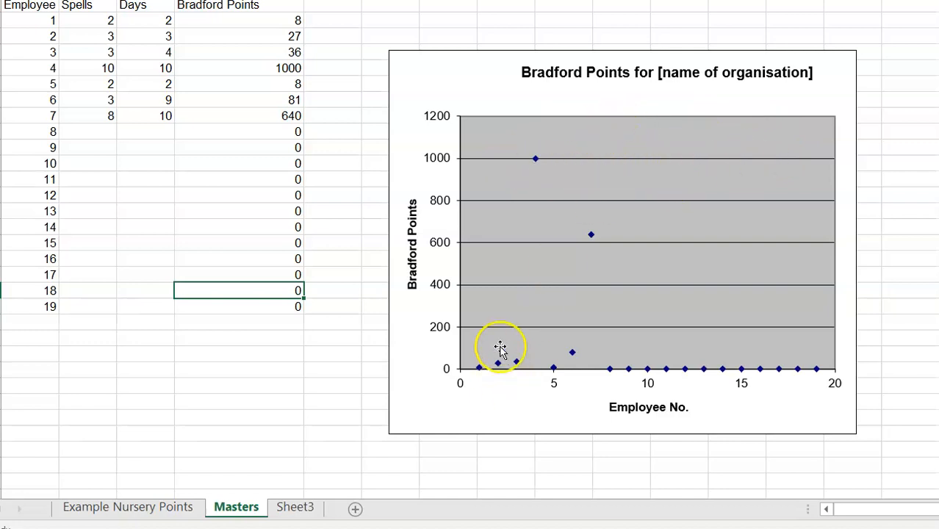
mouse_move(677, 247)
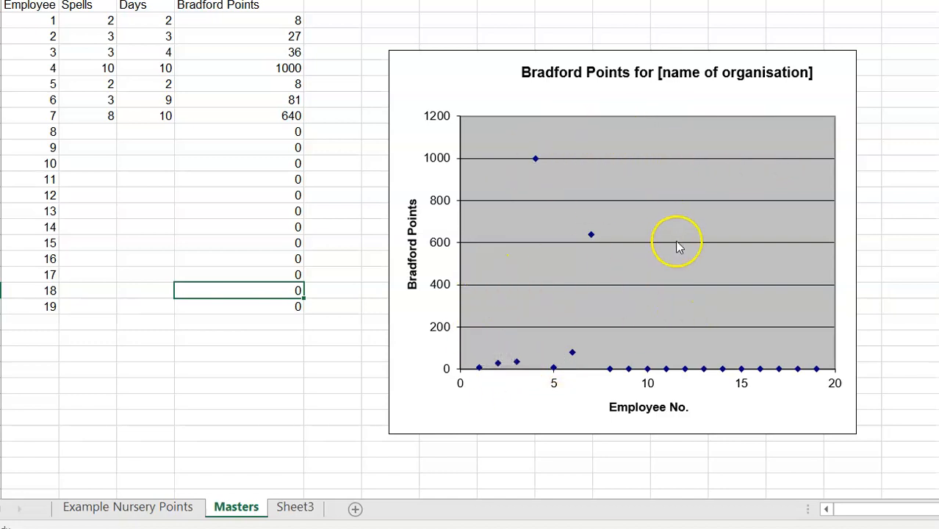
mouse_move(691, 132)
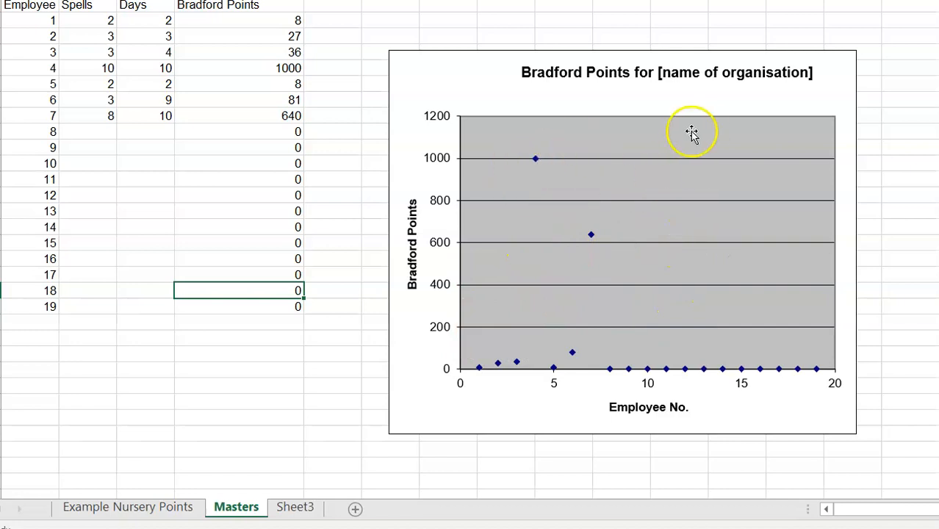
mouse_move(648, 154)
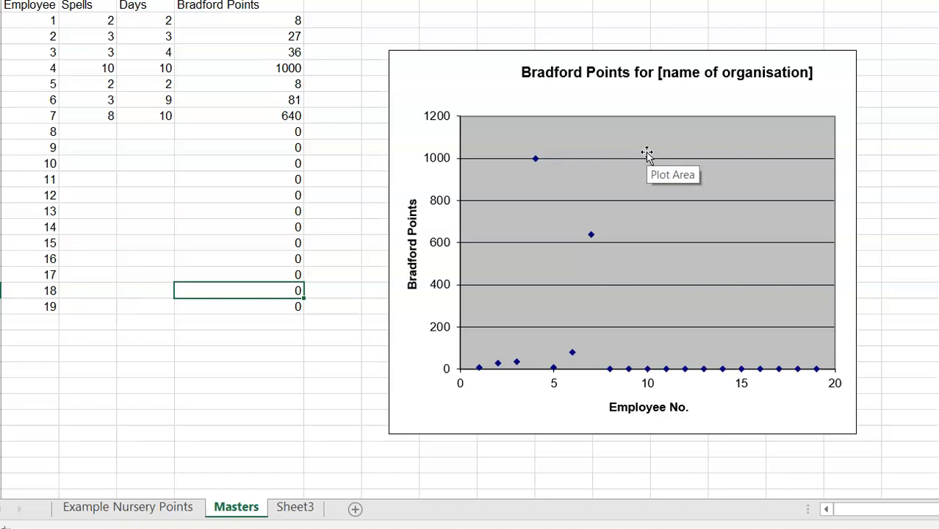
mouse_move(647, 155)
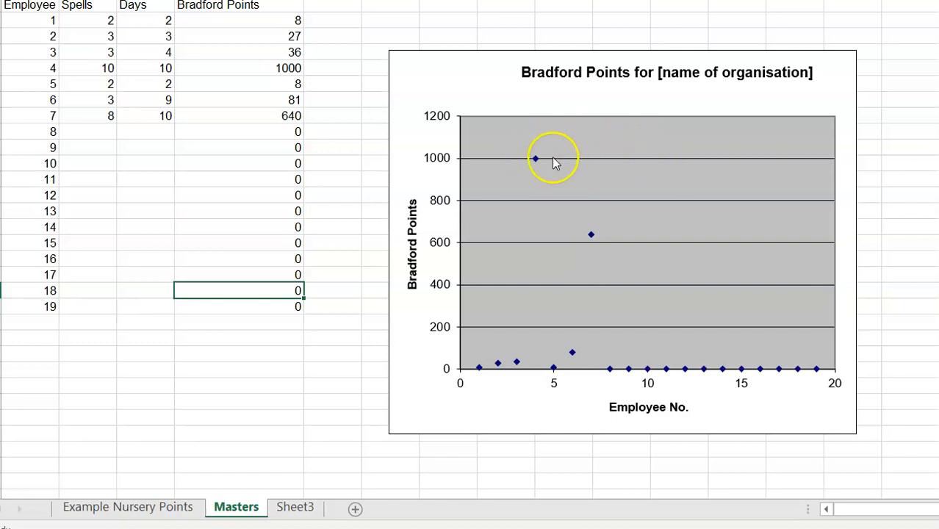
mouse_move(537, 160)
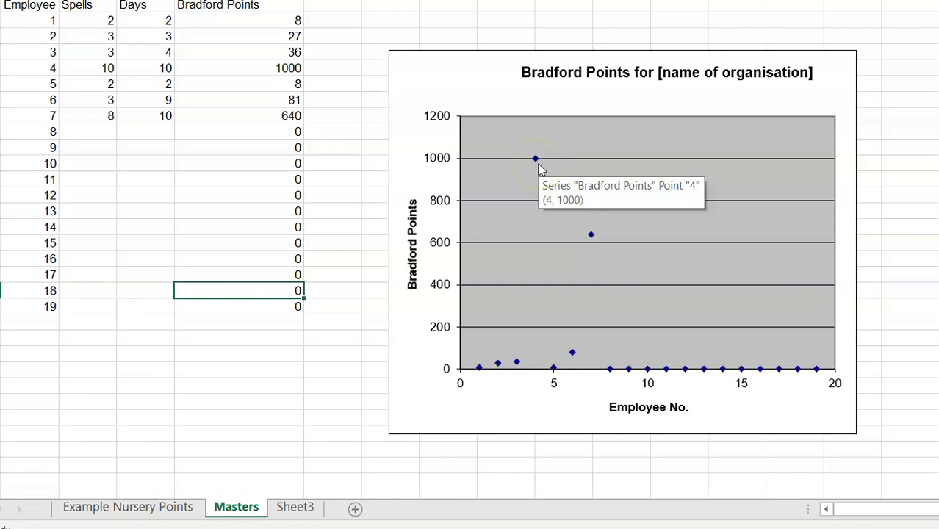
mouse_move(140, 507)
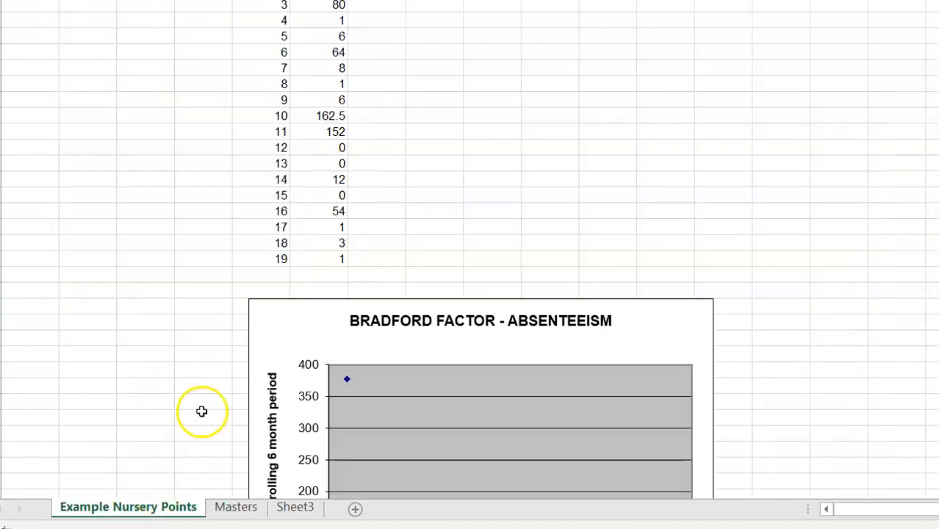
left_click(236, 507)
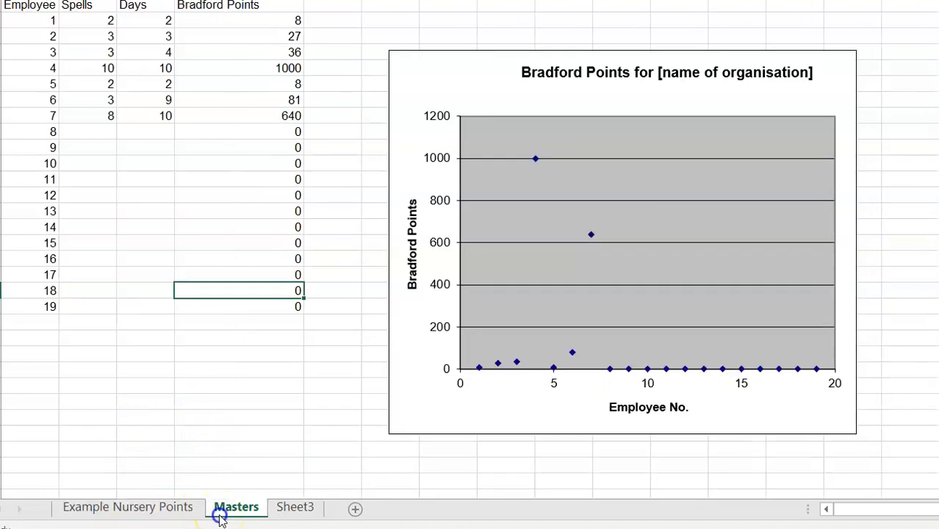
mouse_move(195, 507)
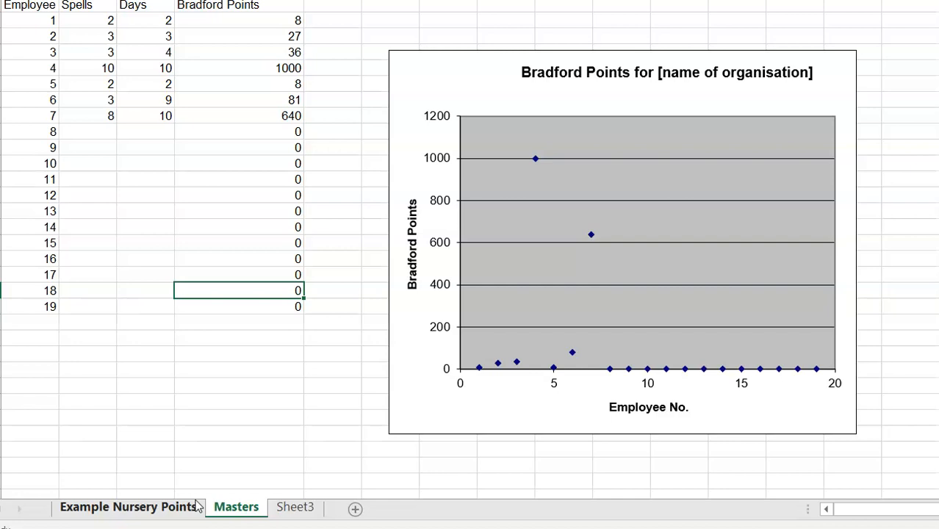
mouse_move(159, 241)
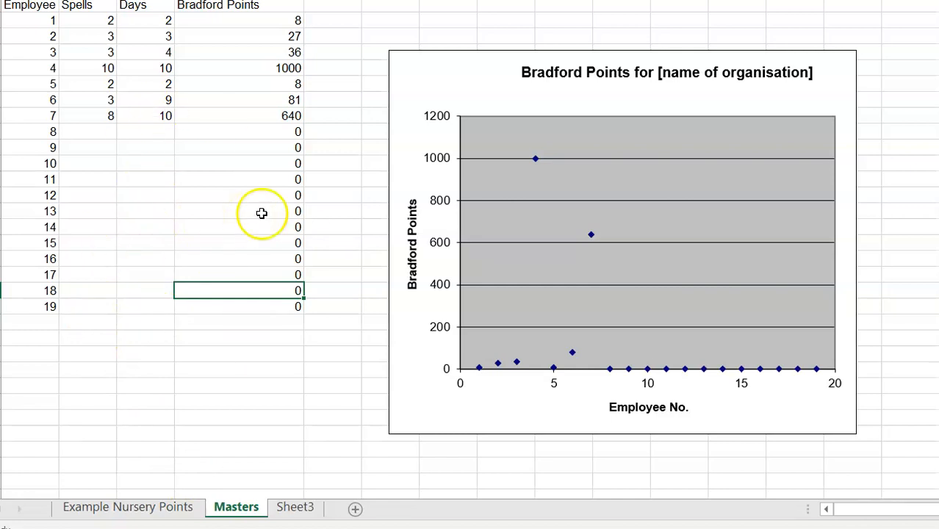
mouse_move(512, 103)
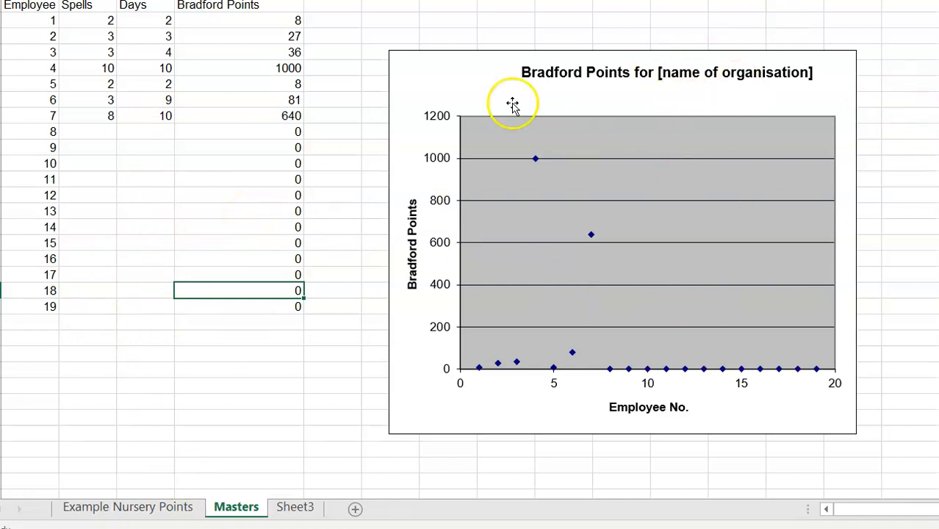
mouse_move(569, 117)
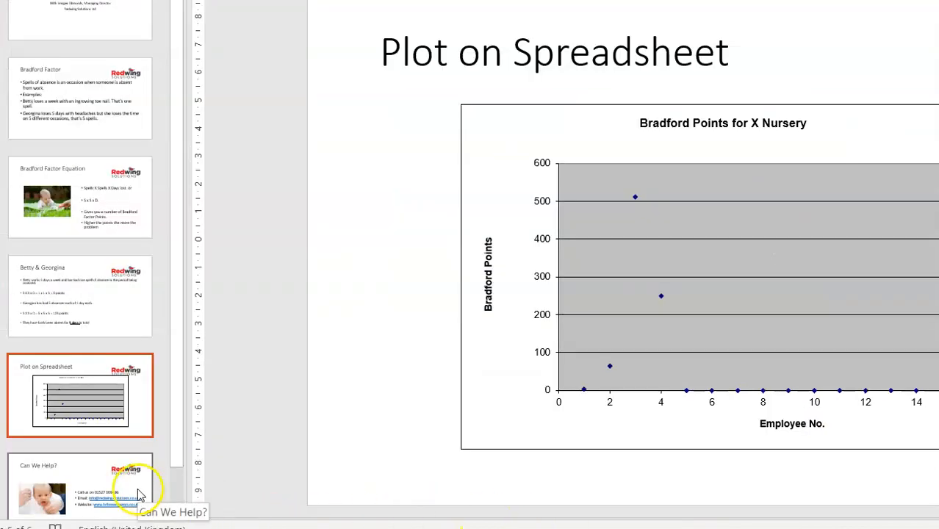
Show the last 'Can We Help?' slide with phone, email and website contact details.
left_click(80, 485)
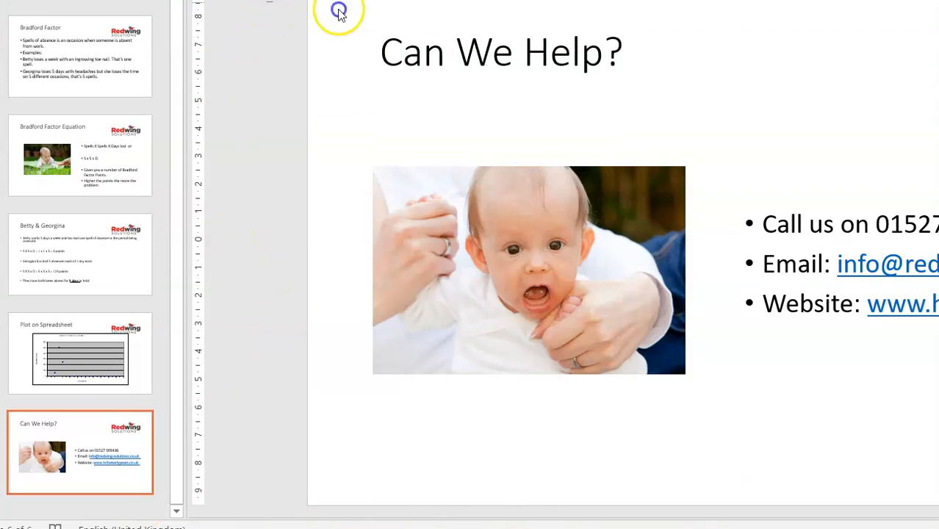